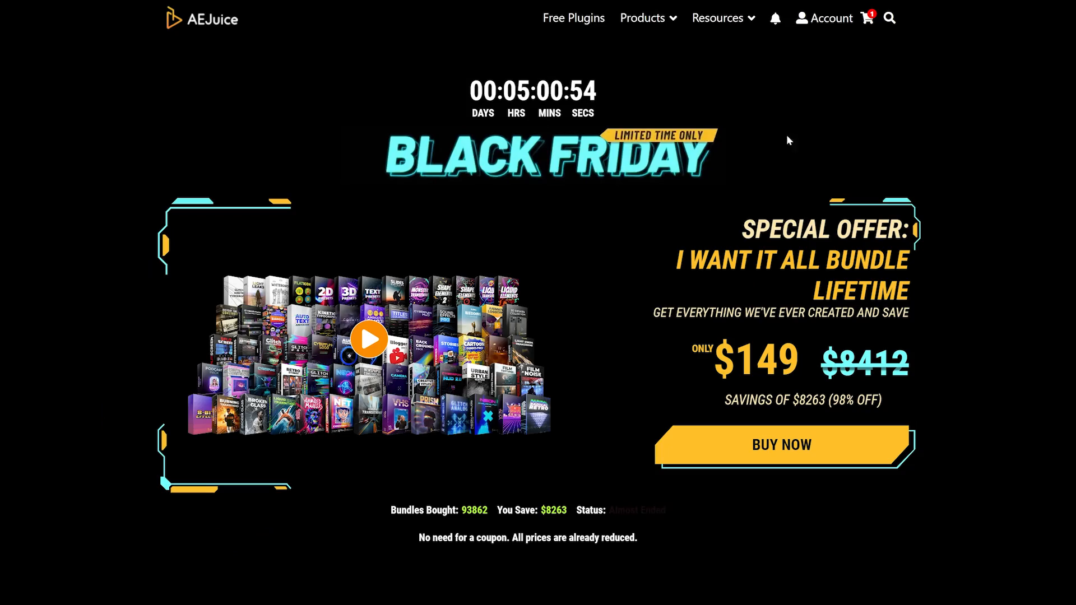
- Add the I Want It All Bundle Lifetime Black Friday offer to the cart and proceed to checkout
{"action": "left_click", "coordinate": [780, 444]}
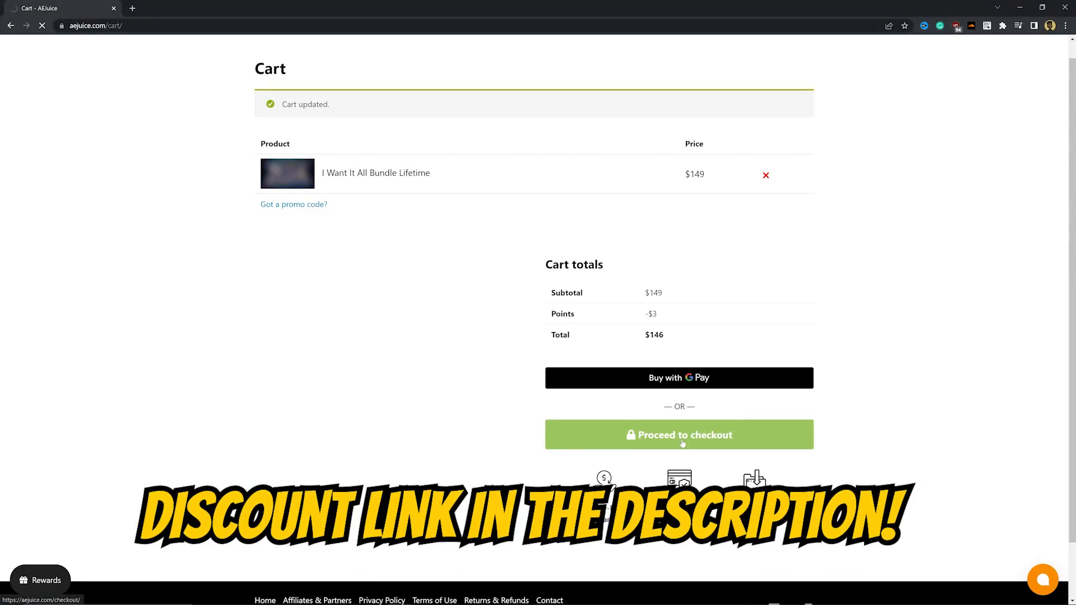
{"action": "left_click", "coordinate": [678, 434]}
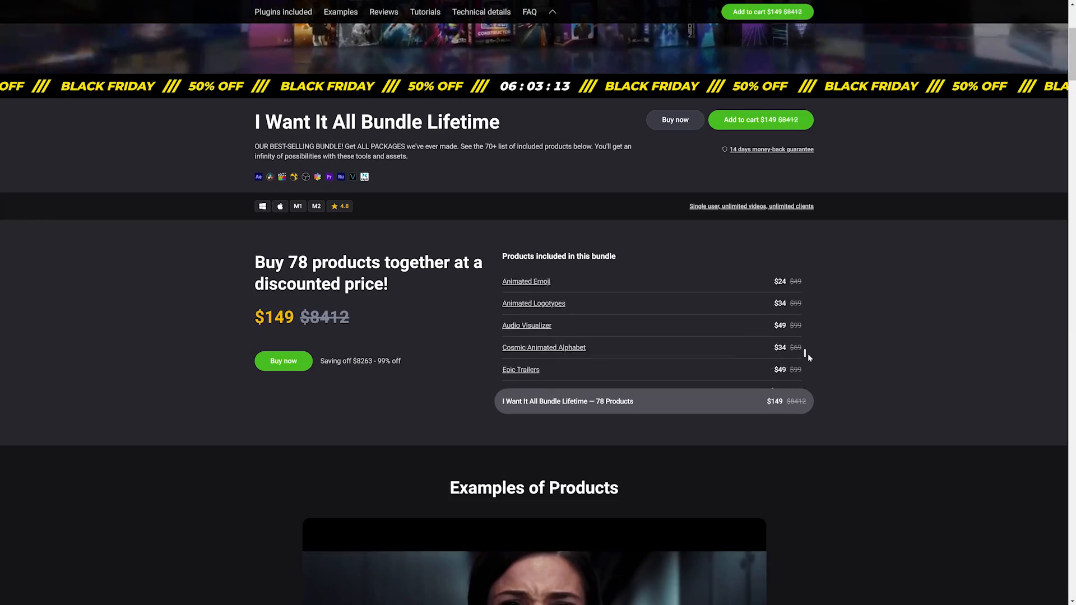
- Scroll the bundle page, drag the before/after example slider, and browse the 78 included products
{"action": "scroll", "scroll_direction": "down", "scroll_amount": 3}
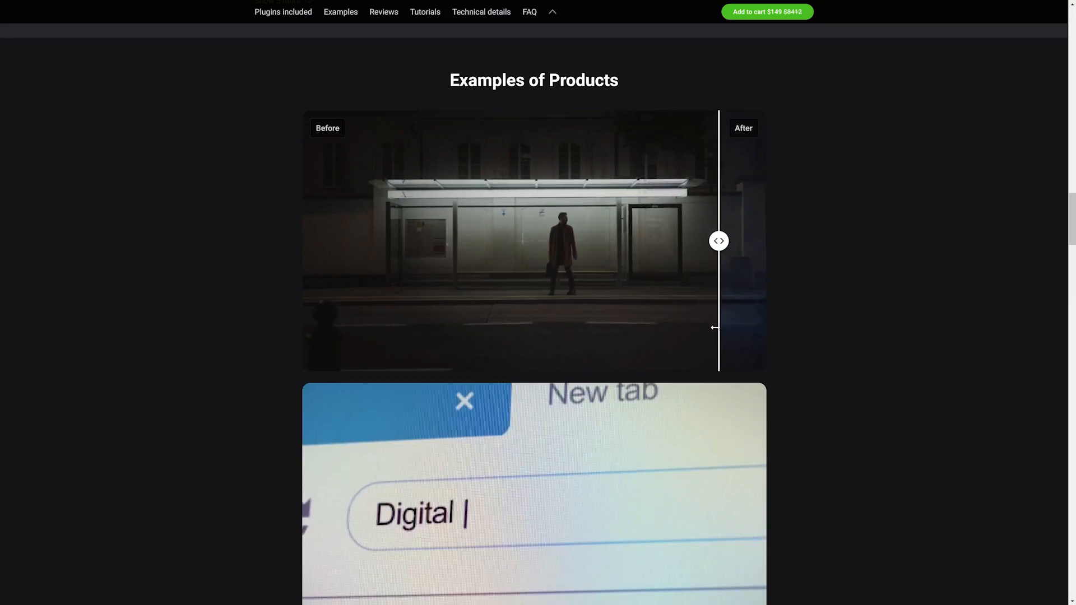
{"action": "left_click_drag", "start_coordinate": [718, 241], "coordinate": [427, 241]}
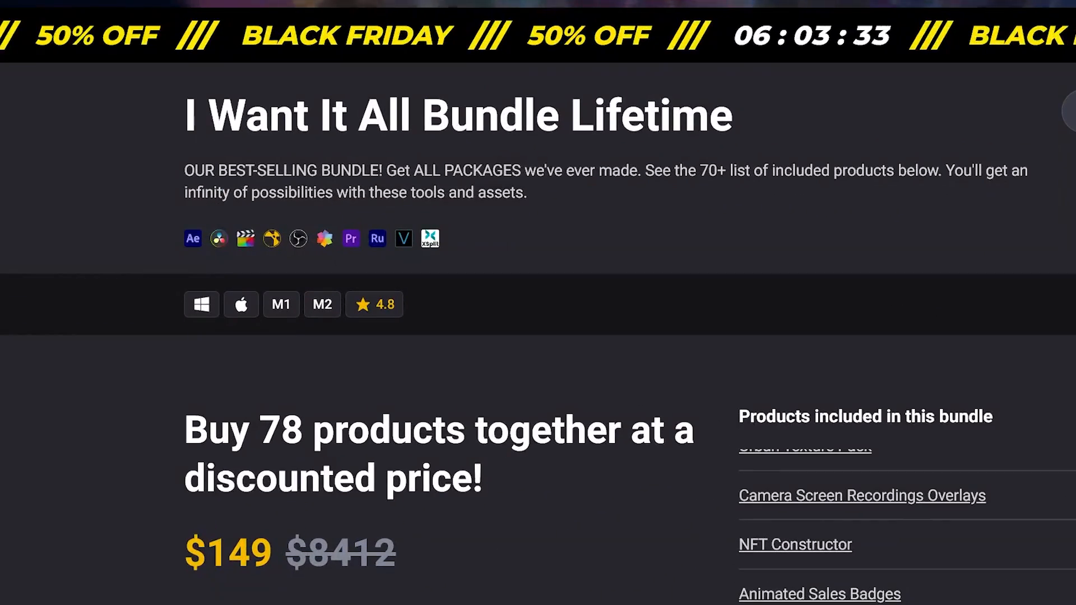
{"action": "scroll", "scroll_direction": "down", "scroll_amount": 3}
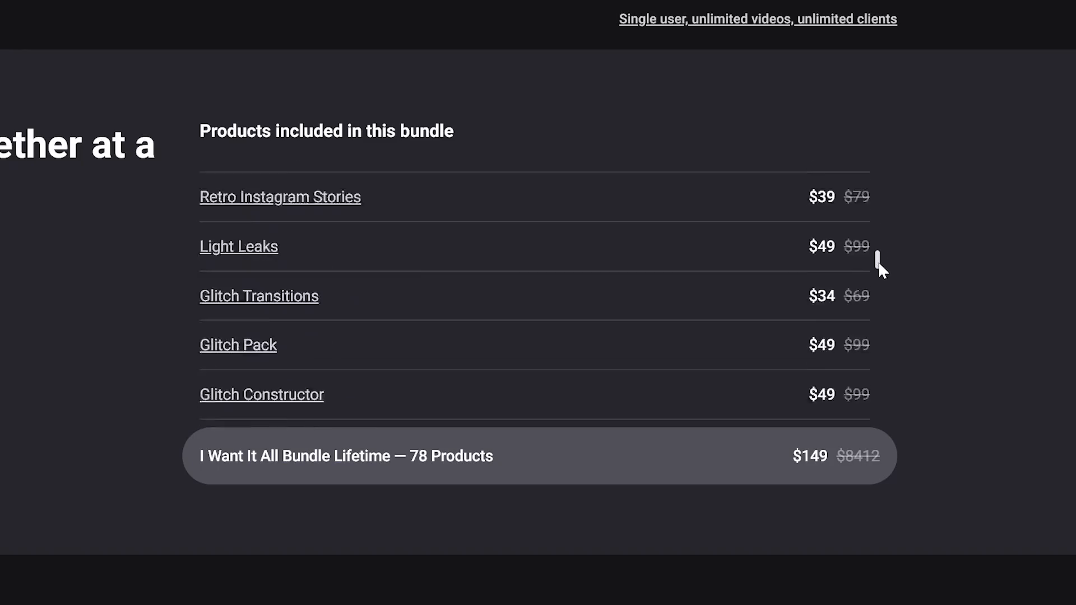
{"action": "scroll", "scroll_direction": "down", "scroll_amount": 3}
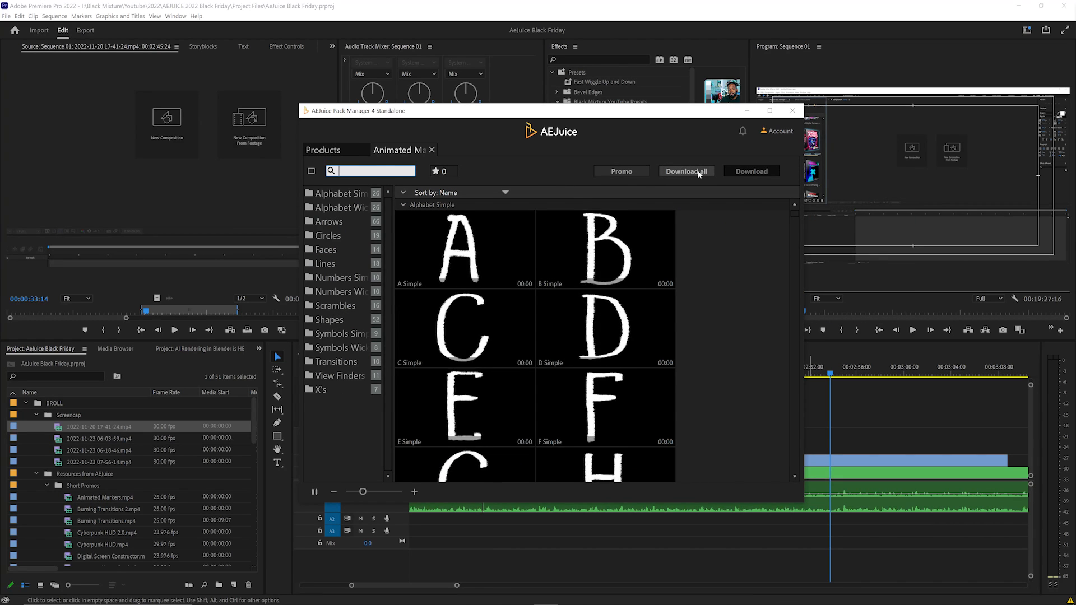
- Preview Animated Markers Alphabet Simple, then scroll packs like Burning Transitions and Prism by popularity
{"action": "left_click", "coordinate": [604, 249]}
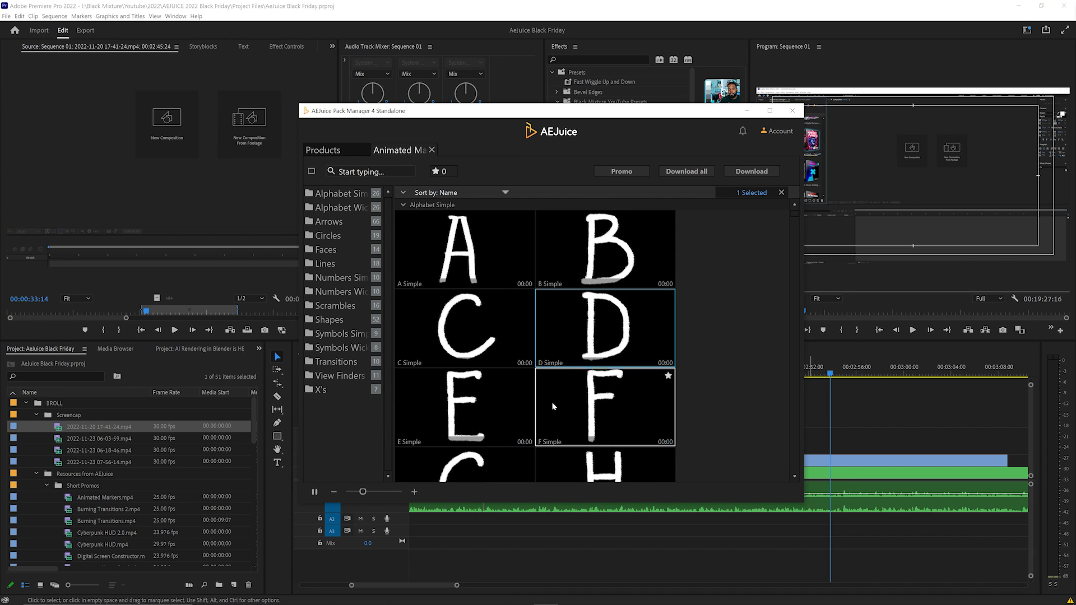
{"action": "scroll", "scroll_direction": "down", "scroll_amount": 3}
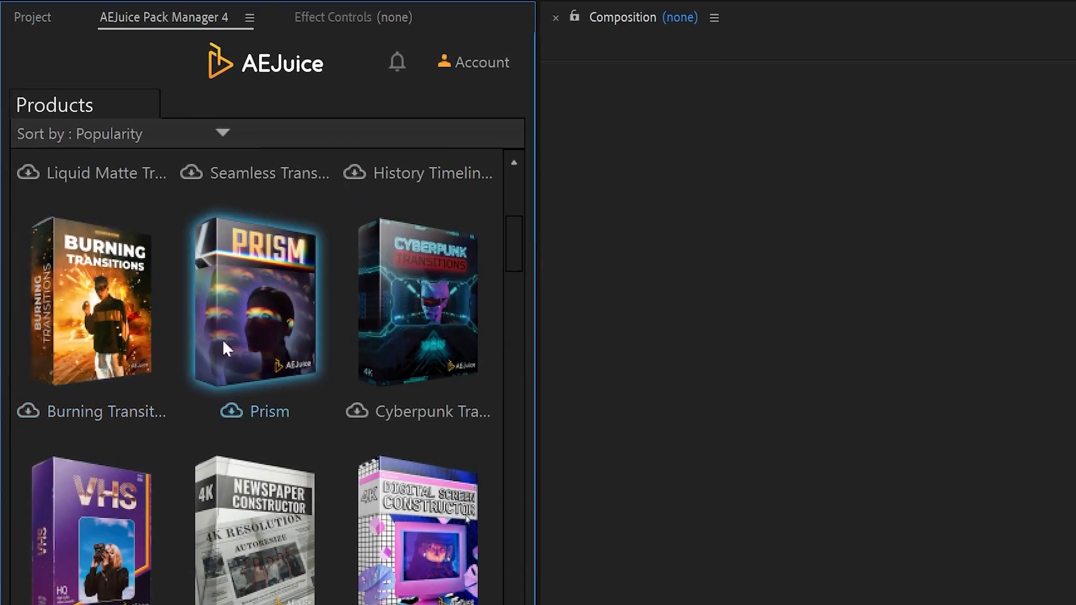
{"action": "scroll", "scroll_direction": "down", "scroll_amount": 3}
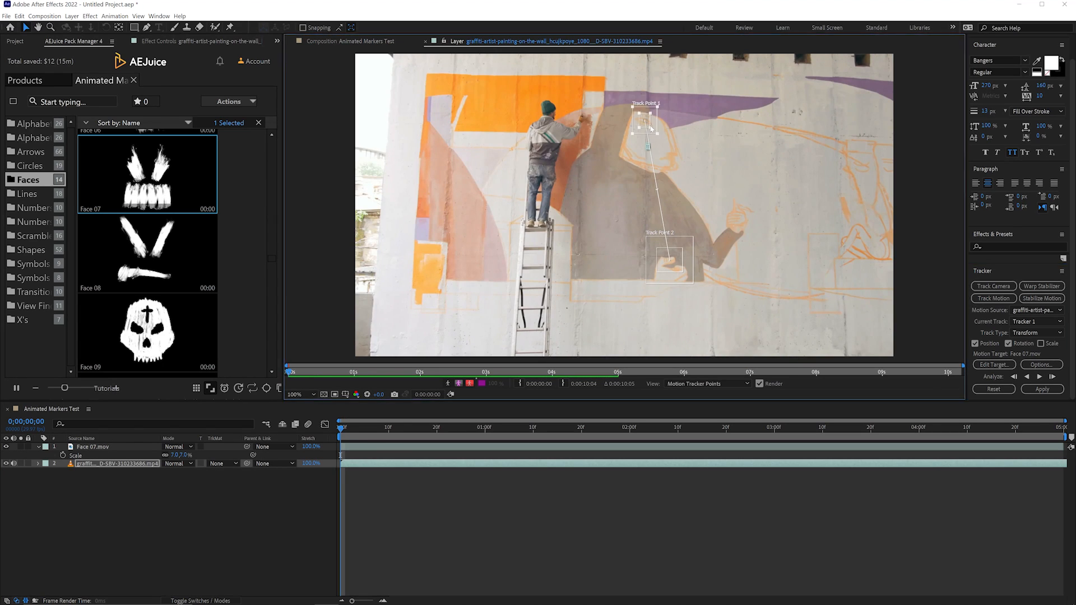
- Analyze the two track points forward through the graffiti clip and apply the data to Null 1
{"action": "left_click", "coordinate": [1050, 377]}
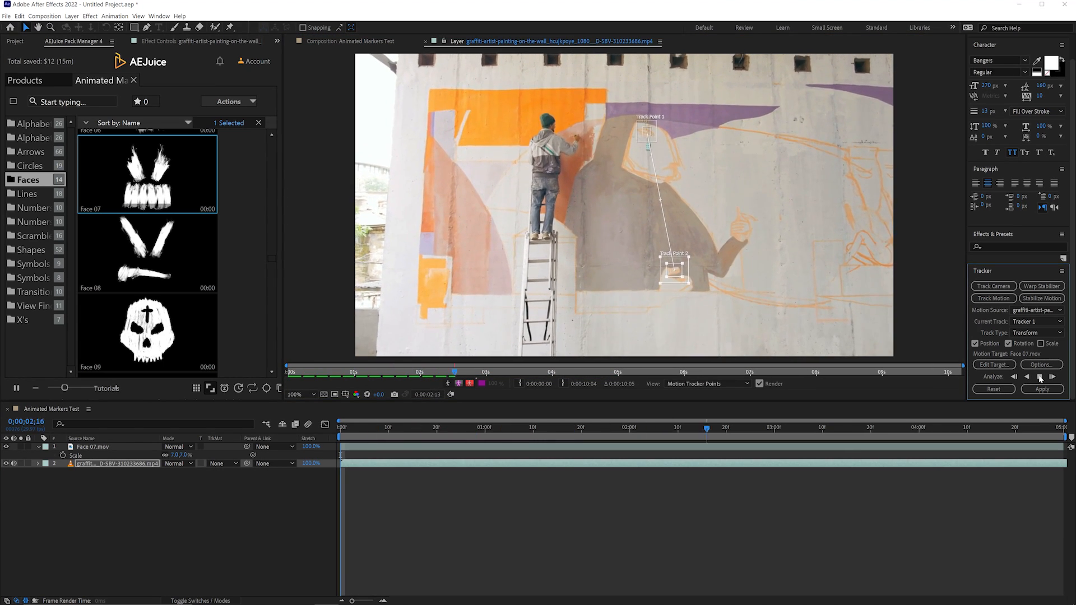
{"action": "left_click", "coordinate": [1039, 389]}
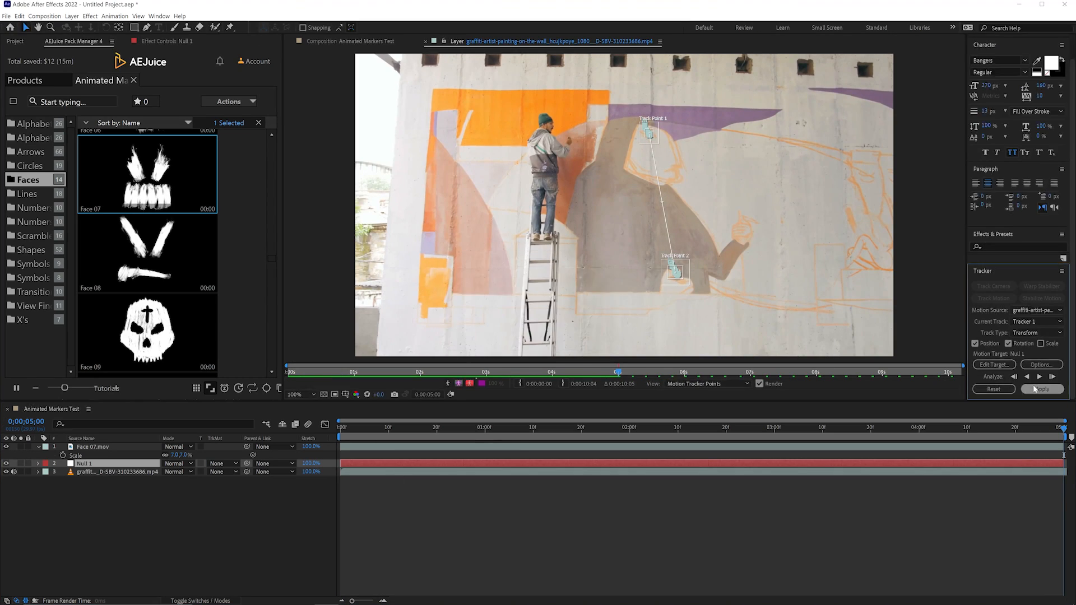
{"action": "left_click", "coordinate": [1041, 389]}
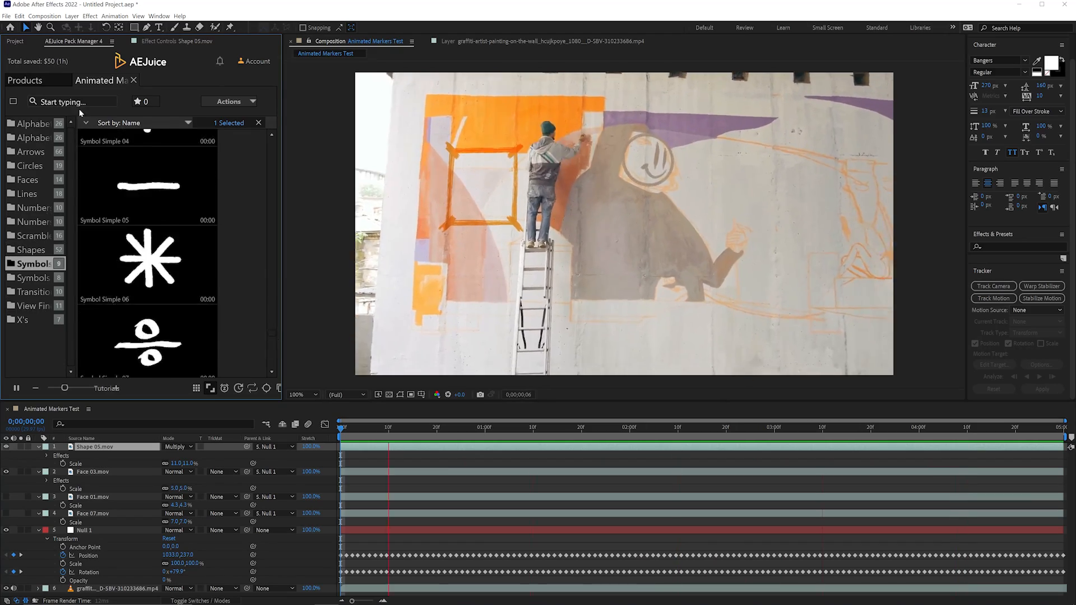
- Add Face 01, Face 03 and Shape 05 markers and parent them to Null 1
{"action": "type", "text": "arrow"}
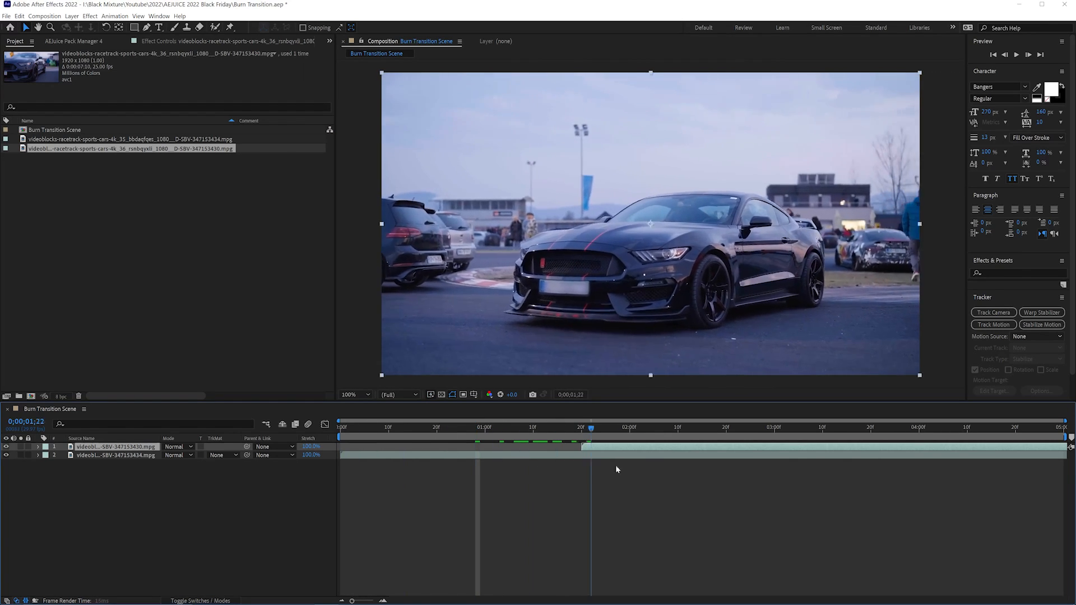
- Drop Burning Film Transition 05 from the Burning Transitions pack at the cut and nudge its timing
{"action": "left_click", "coordinate": [587, 427]}
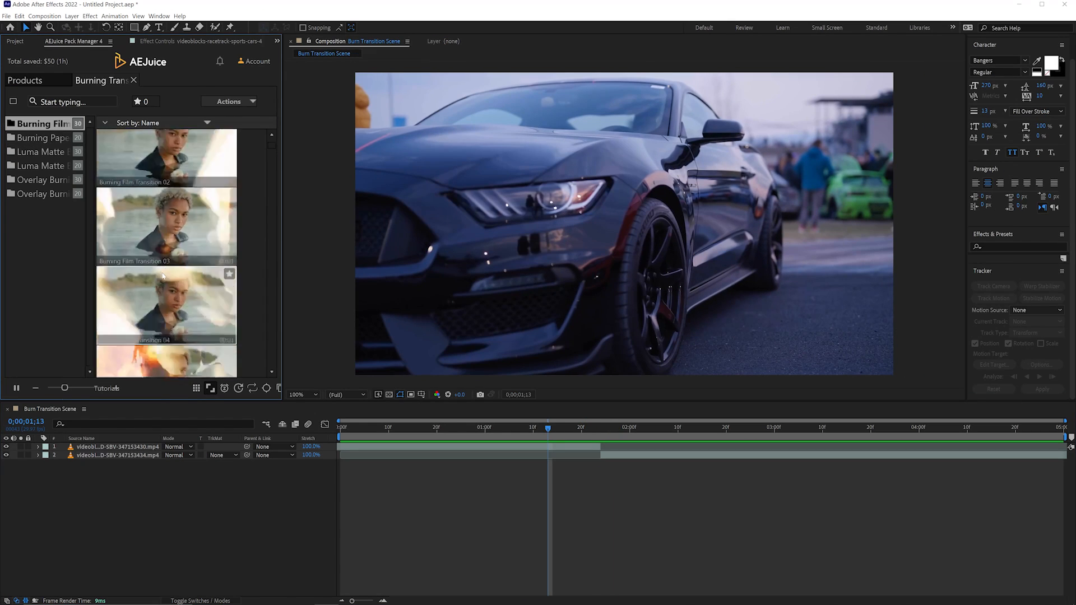
{"action": "left_click_drag", "start_coordinate": [166, 309], "coordinate": [482, 446]}
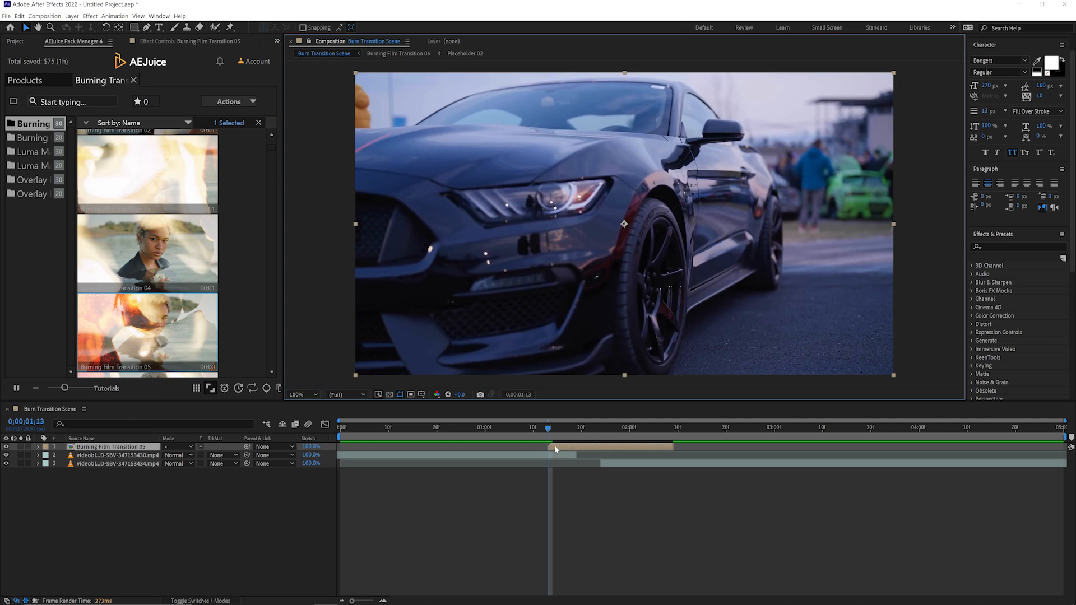
{"action": "left_click_drag", "start_coordinate": [547, 427], "coordinate": [568, 427]}
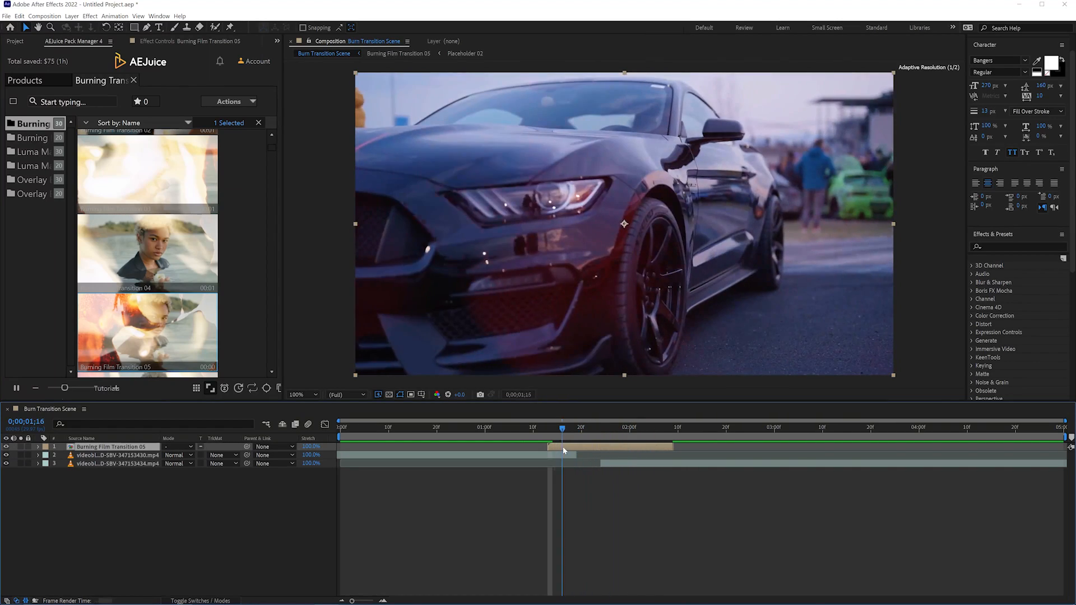
- Set the transition preview to 100% and rotate the Transition Color hue to about 230°
{"action": "left_click_drag", "start_coordinate": [563, 427], "coordinate": [581, 427]}
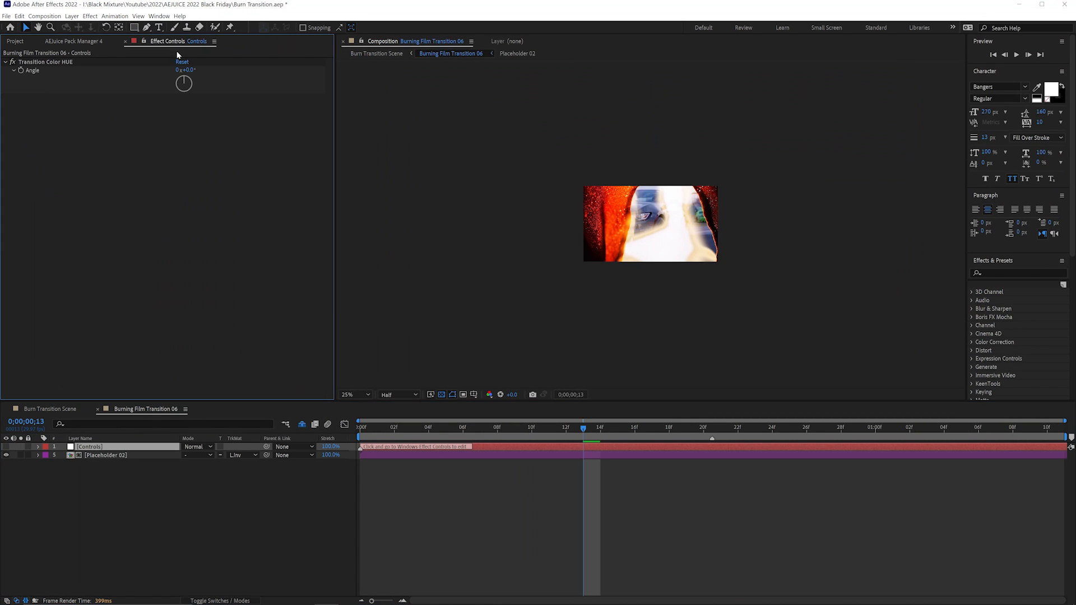
{"action": "left_click", "coordinate": [356, 395]}
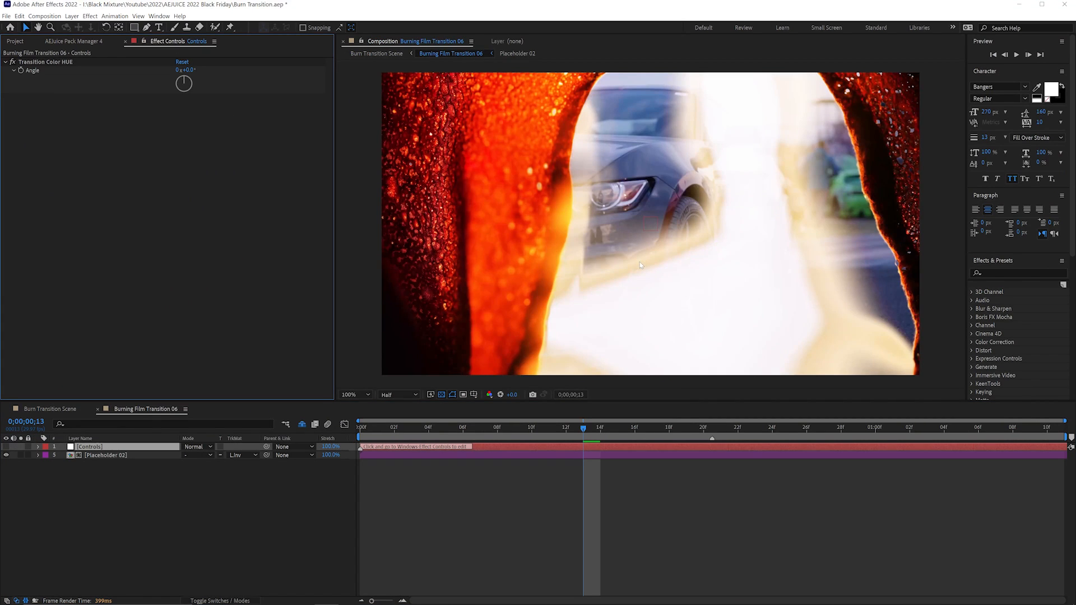
{"action": "left_click_drag", "start_coordinate": [183, 84], "coordinate": [186, 78]}
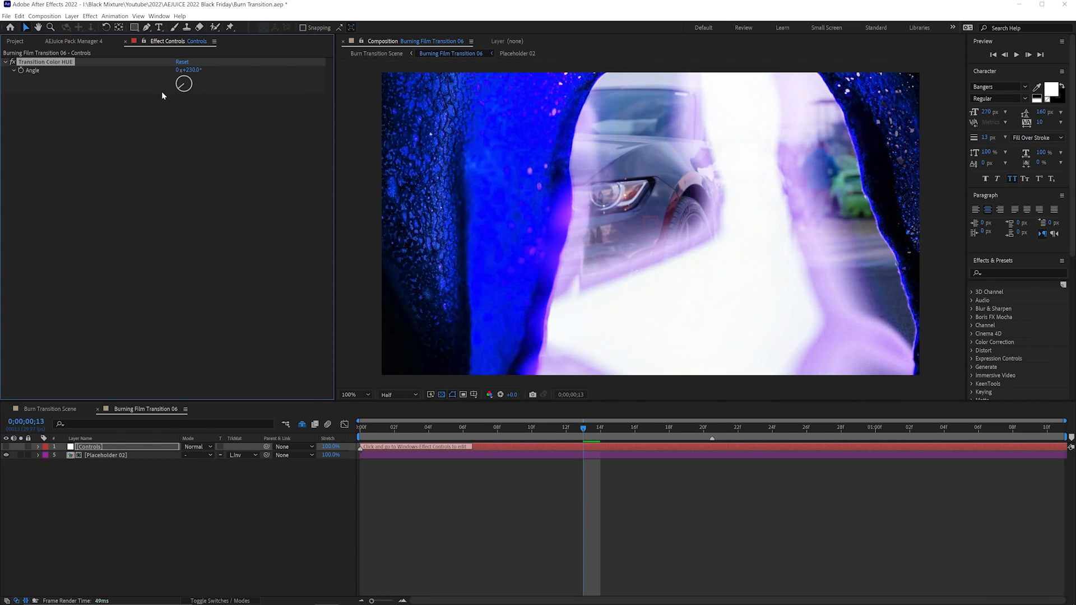
{"action": "left_click_drag", "start_coordinate": [183, 82], "coordinate": [189, 79]}
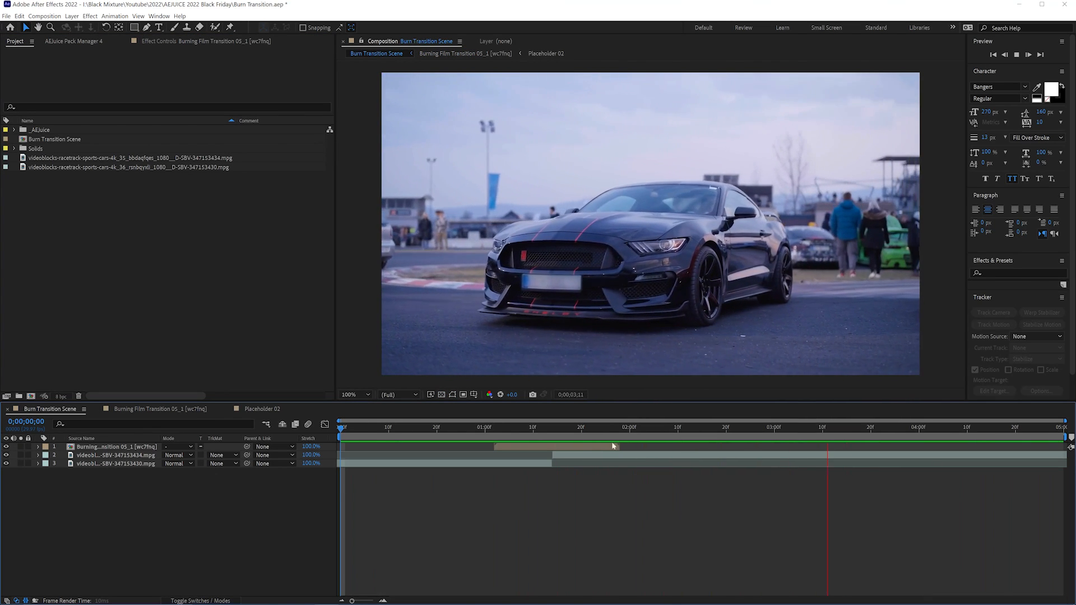
- Bring up the Burning Transitions pack, then browse the full AEJuice product catalogue
{"action": "left_click", "coordinate": [605, 427]}
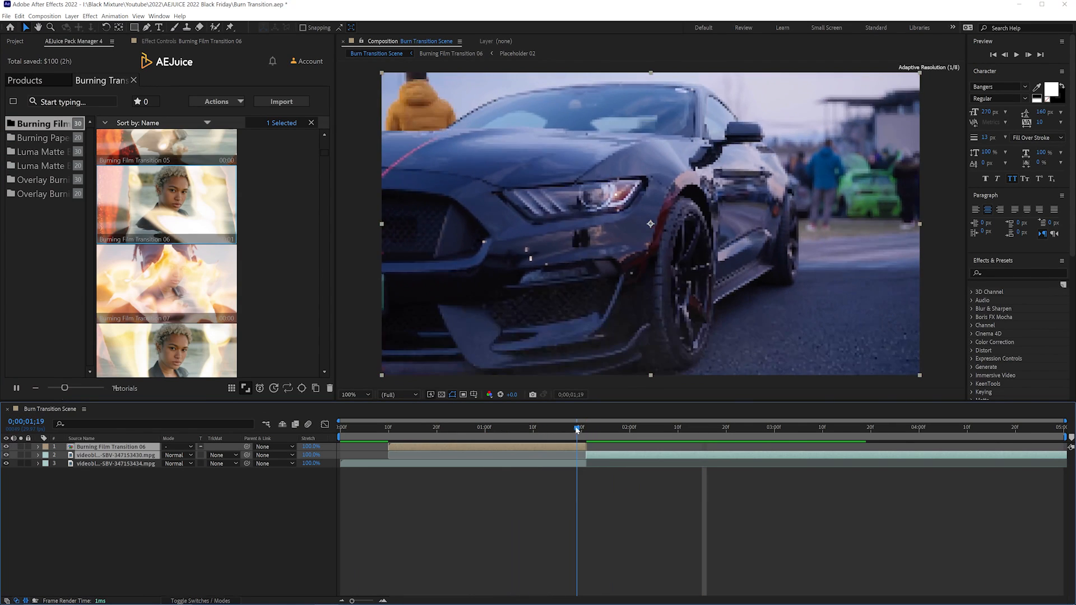
{"action": "left_click", "coordinate": [465, 427]}
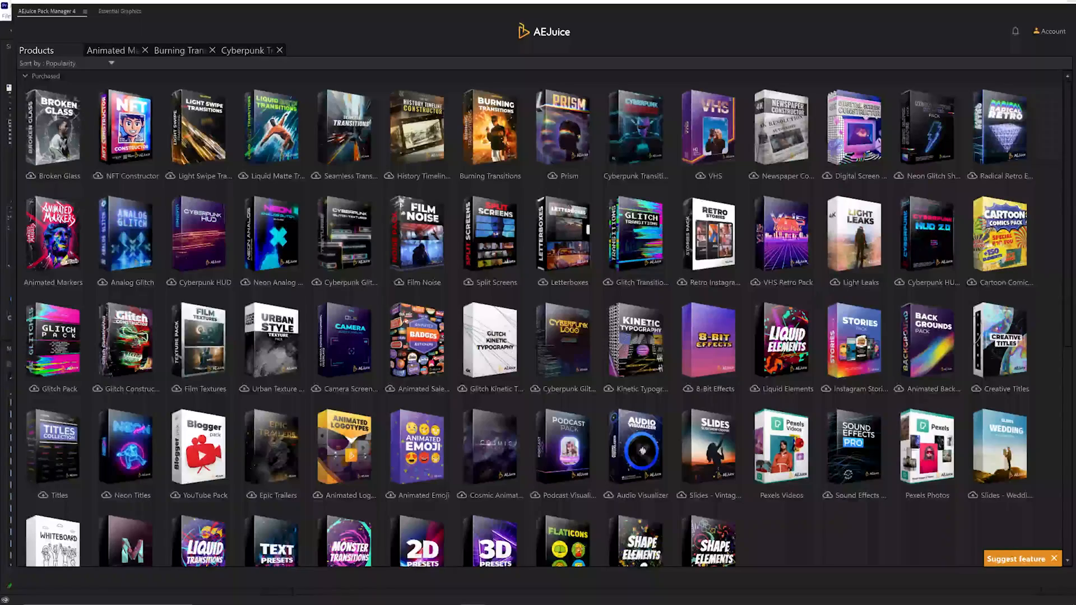
{"action": "mouse_move", "coordinate": [417, 127]}
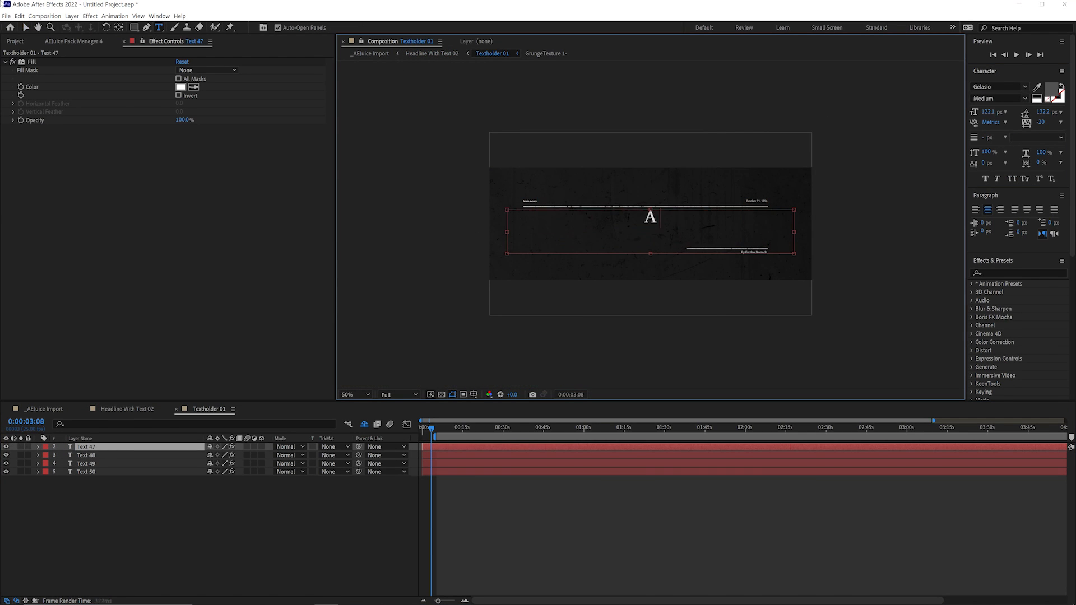
- Type the headline 'A Generic Netflix Documentary About A Moment in History' into Textholder 01
{"action": "type", "text": "A Generic Netflix Documentary About s"}
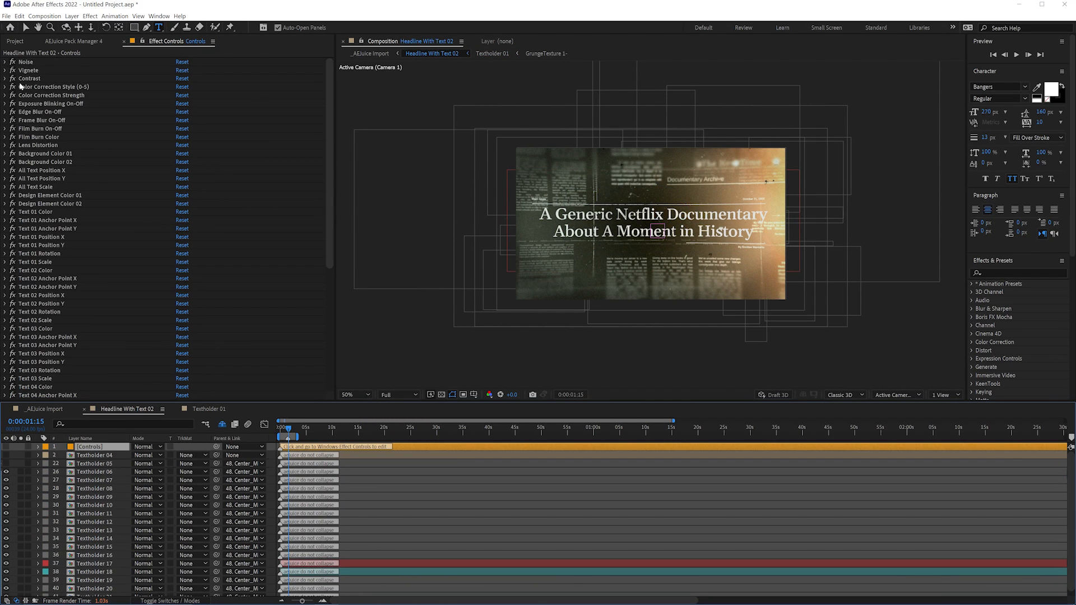
- Set the Controls layer's Color Correction Style to 3.00 and scrub its Color Correction Strength
{"action": "left_click", "coordinate": [5, 87]}
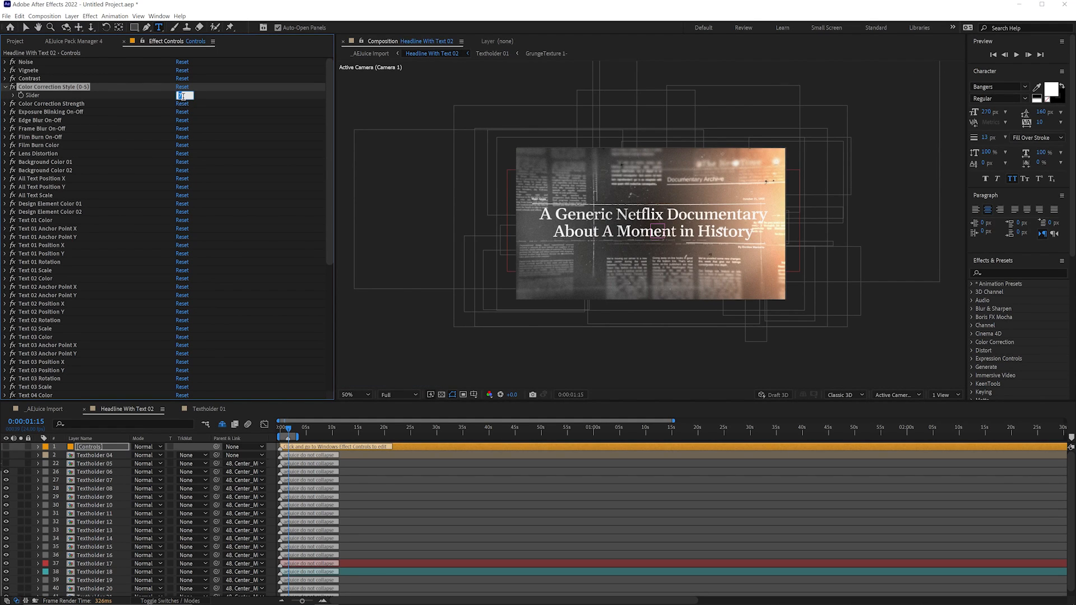
{"action": "type", "text": "3.00"}
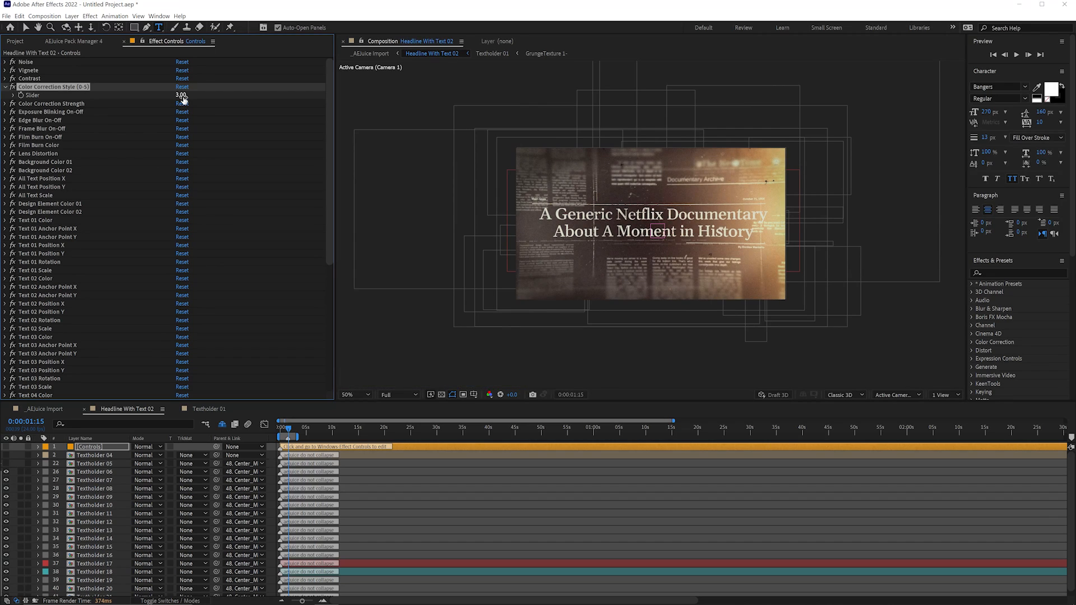
{"action": "left_click_drag", "start_coordinate": [180, 95], "coordinate": [183, 95]}
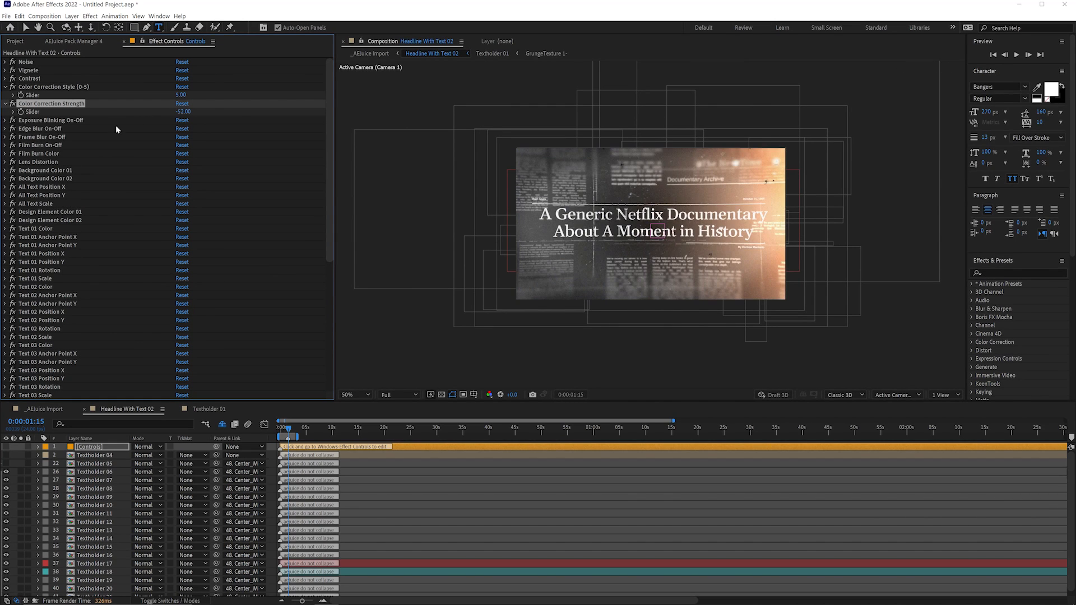
{"action": "double_click", "coordinate": [183, 111]}
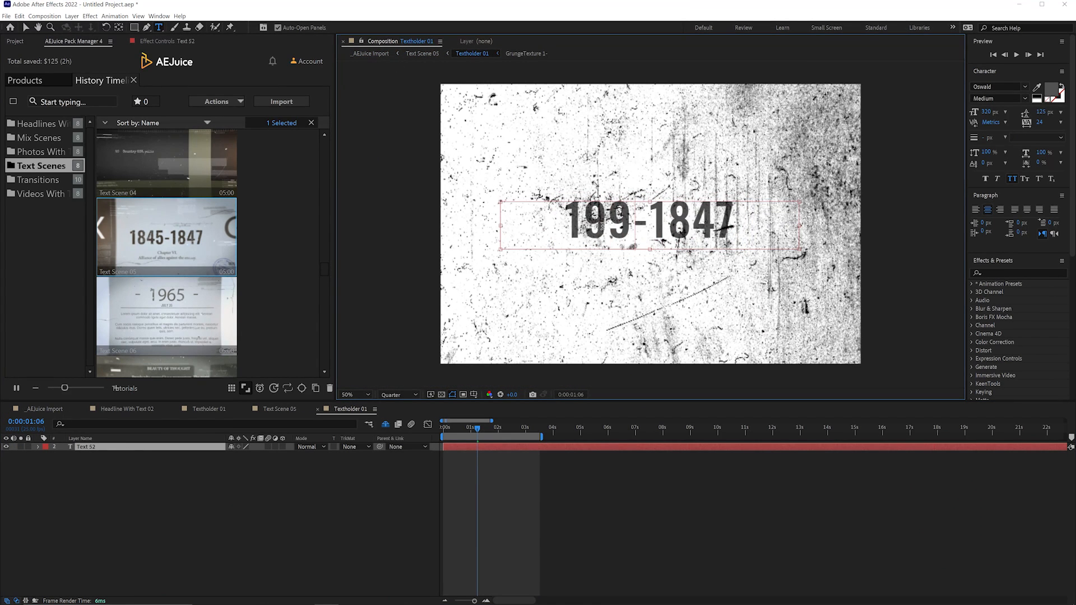
- Replace the 1845-1847 date in Textholder 01 with '1999-20223'
{"action": "type", "text": "1999-20223"}
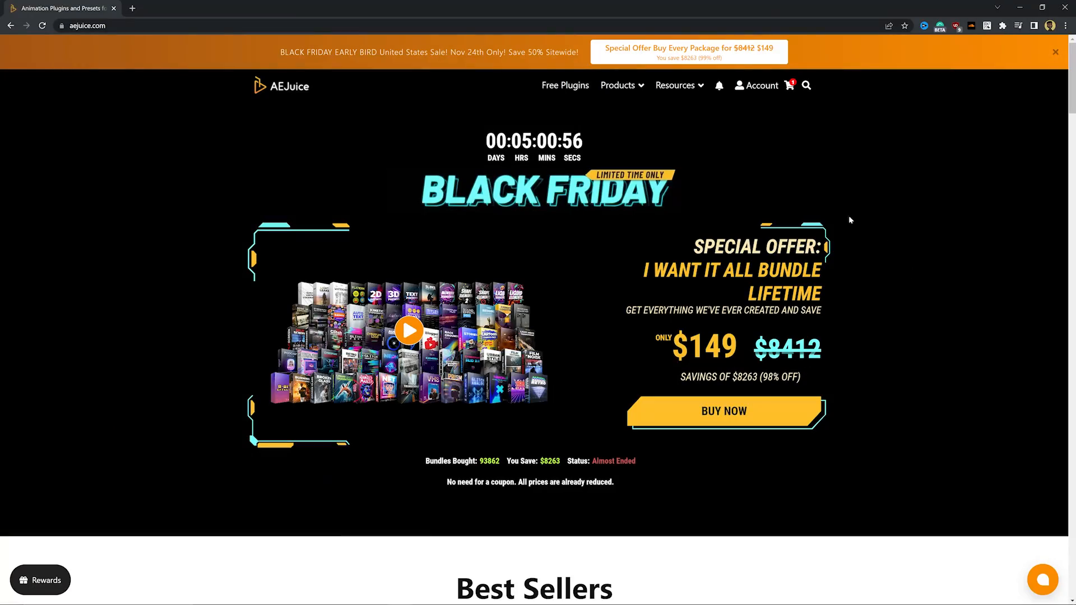
- Choose BUY NOW on the Black Friday I Want It All Bundle Lifetime offer
{"action": "left_click", "coordinate": [722, 411]}
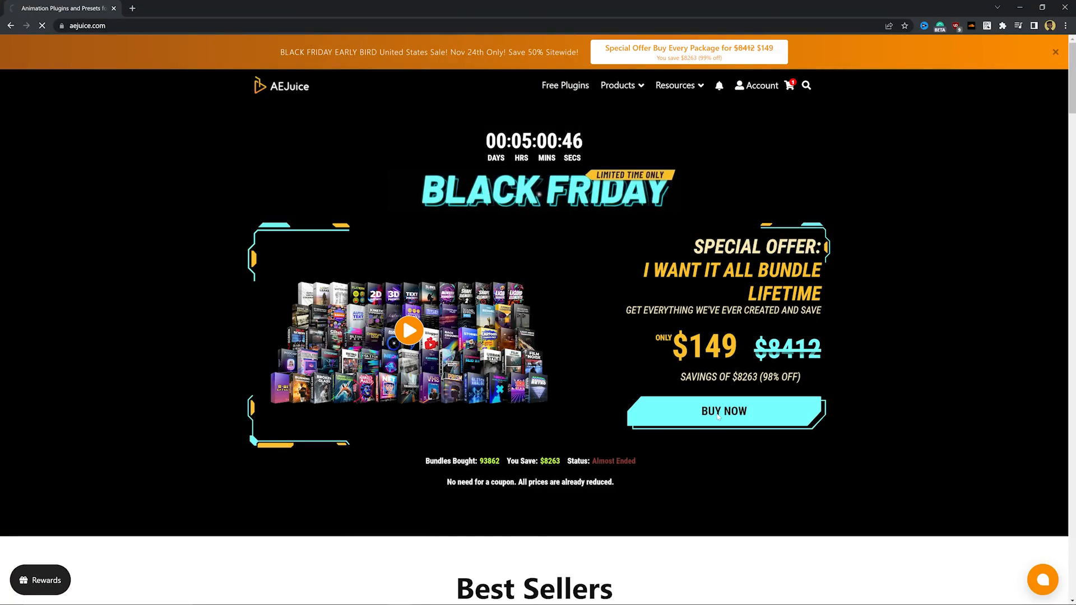
{"action": "left_click", "coordinate": [723, 411]}
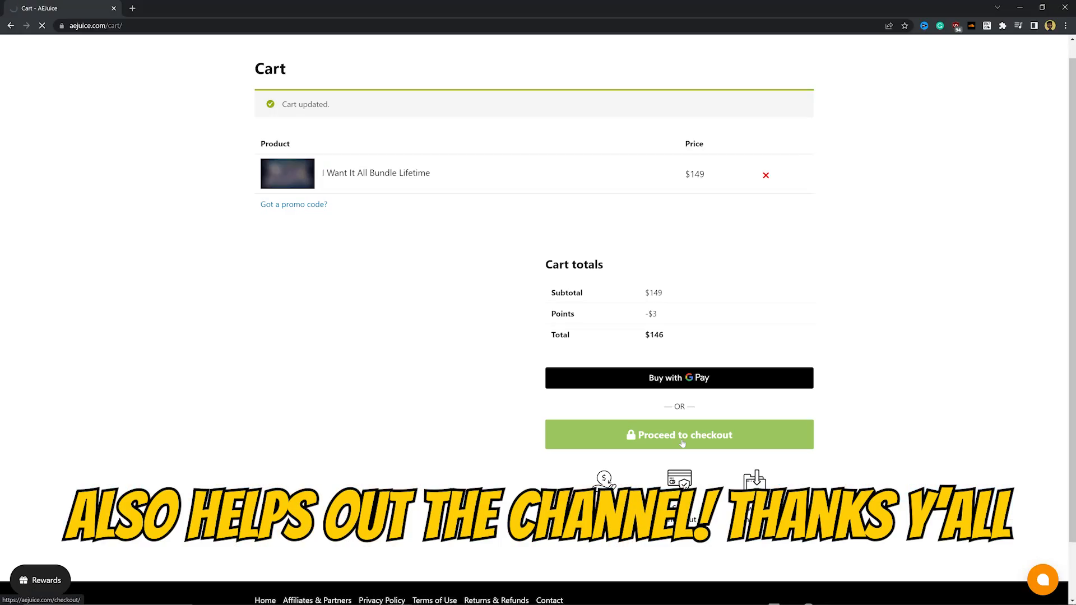